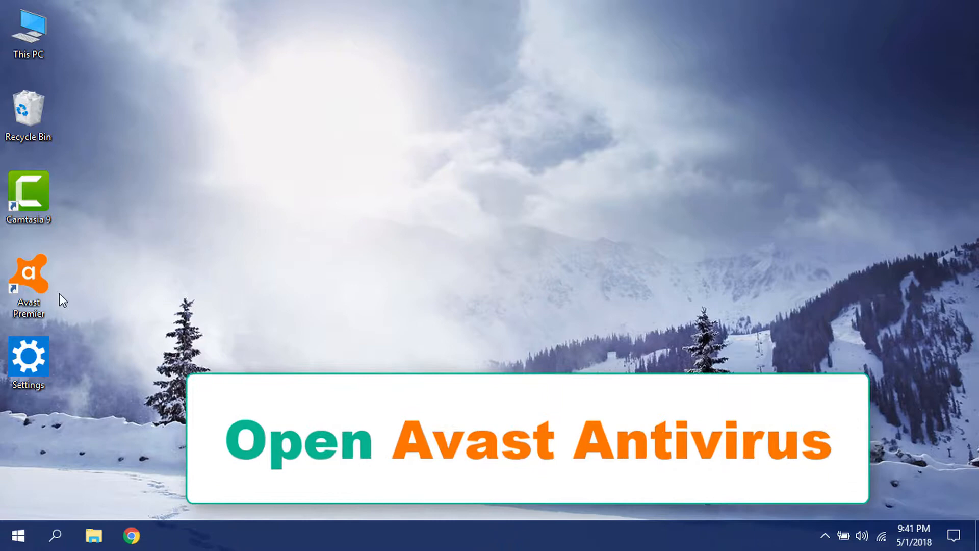
Launch Avast Premier from its desktop shortcut
double_click(28, 275)
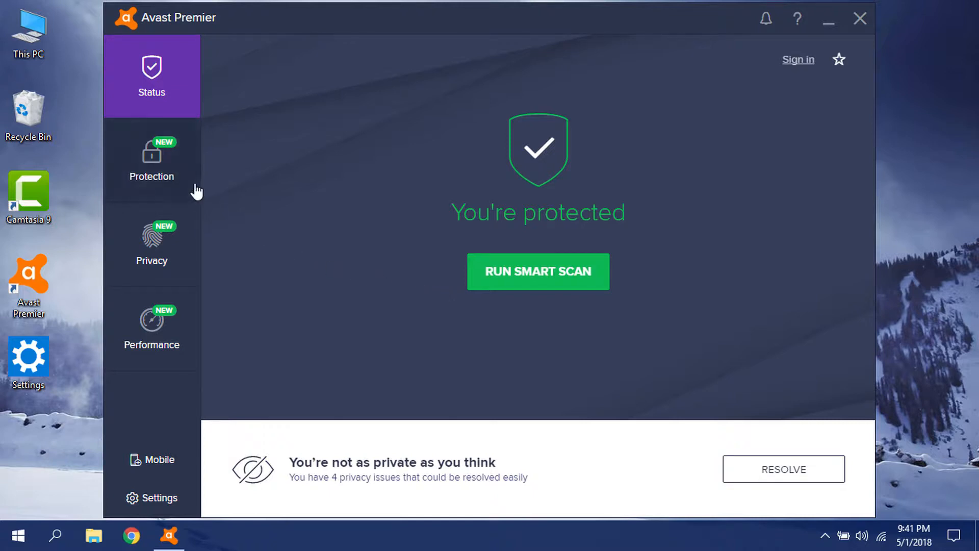
Go from Protection to the Firewall overview, then into the firewall policy settings
left_click(151, 159)
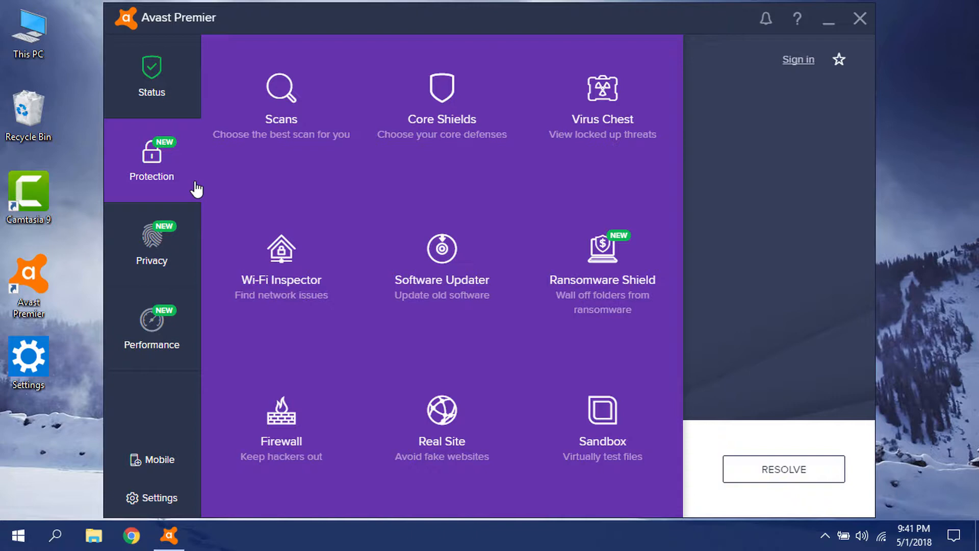
mouse_move(281, 409)
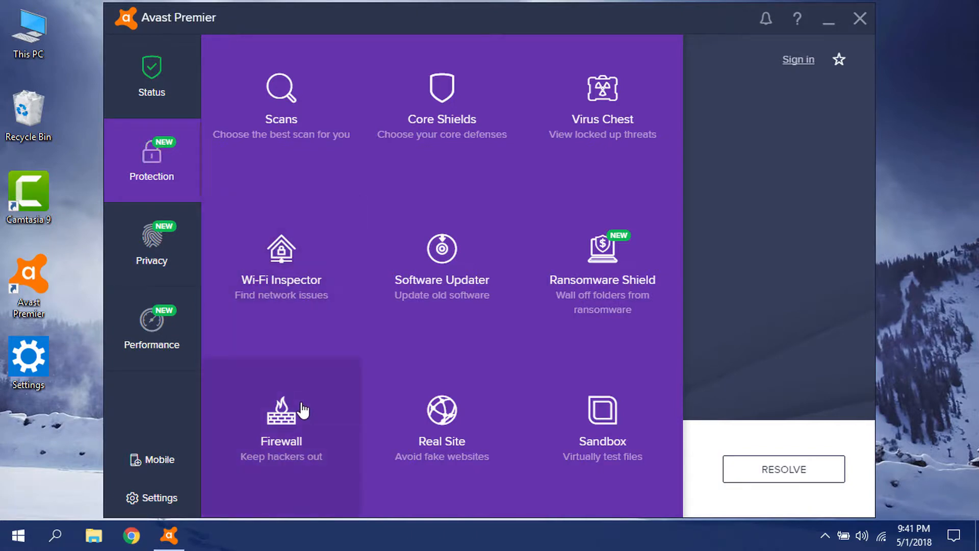
left_click(281, 423)
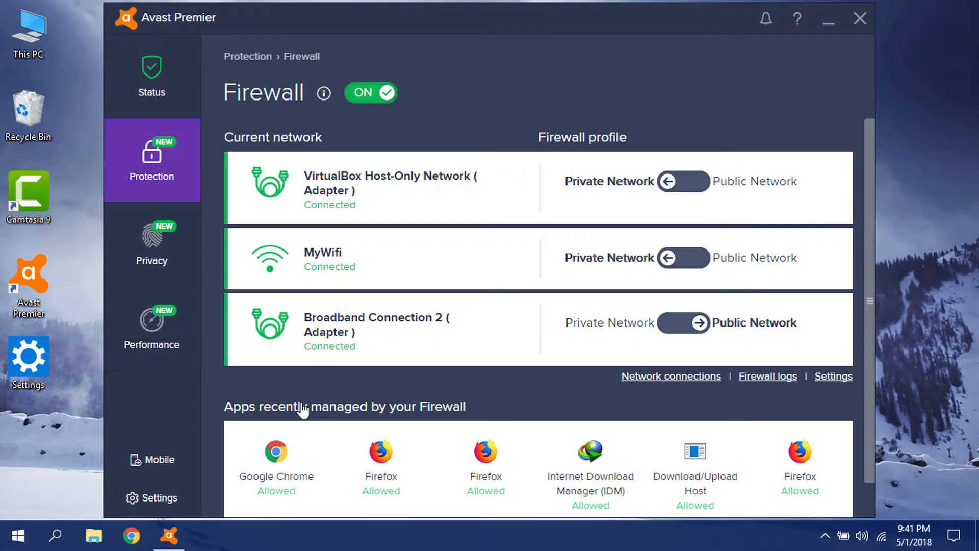
mouse_move(604, 388)
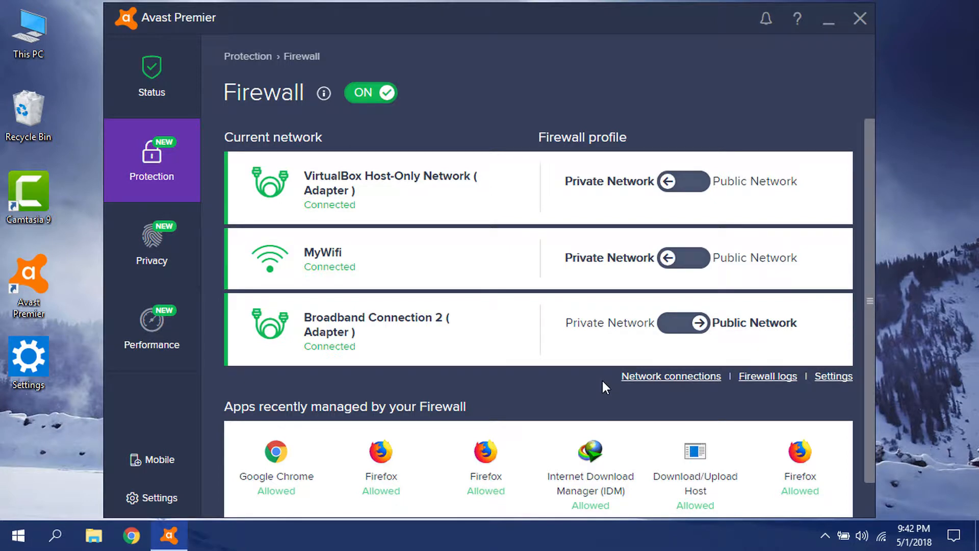
mouse_move(651, 398)
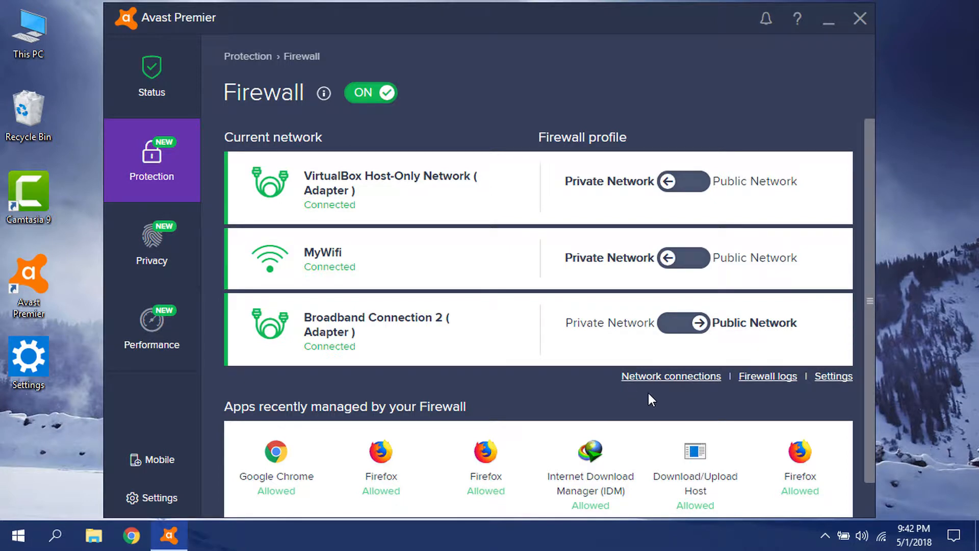
left_click(833, 376)
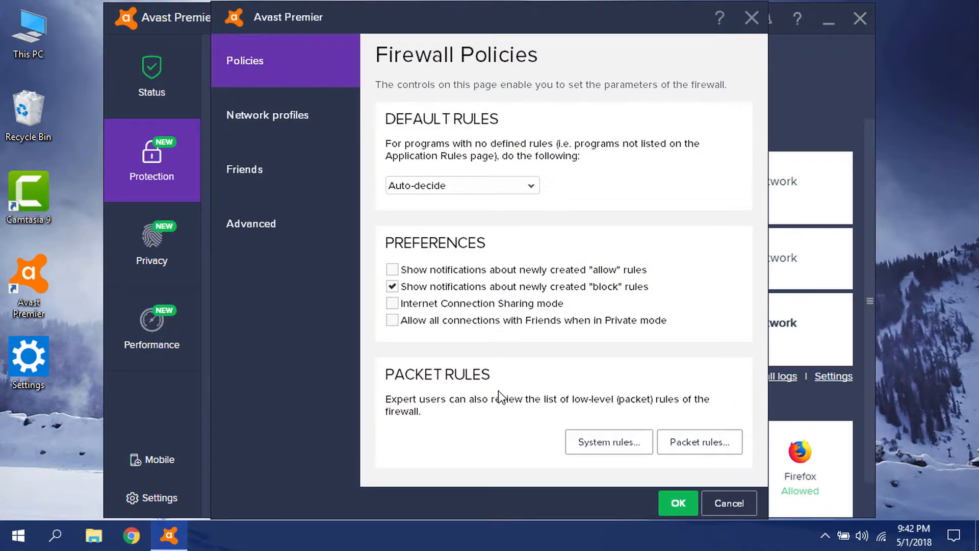
Enable Internet Connection Sharing mode, save the policies with OK, and close Avast
left_click(392, 303)
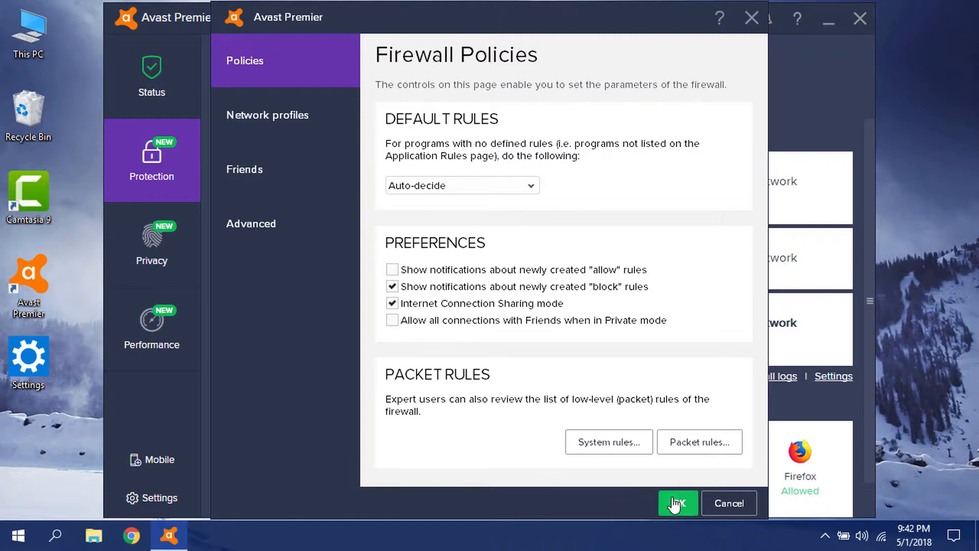
left_click(677, 503)
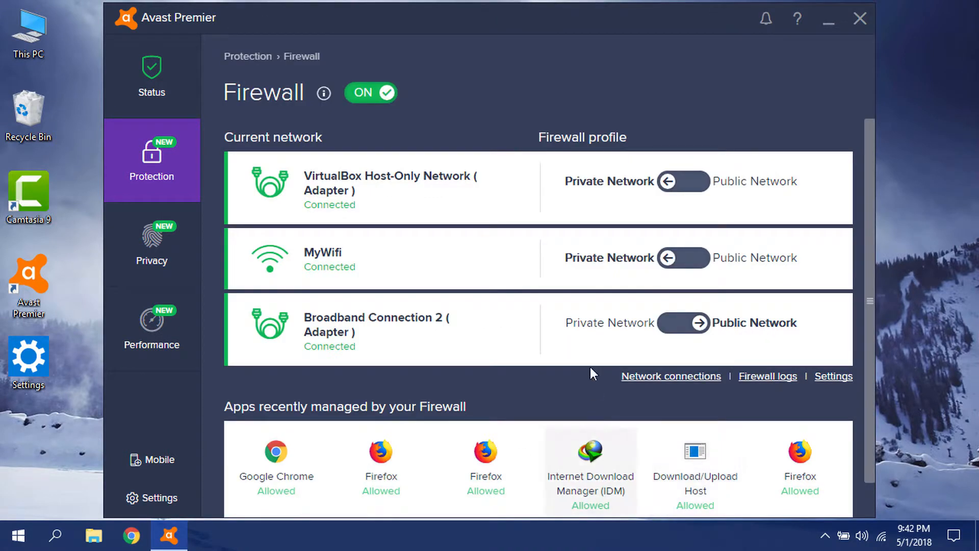
left_click(859, 18)
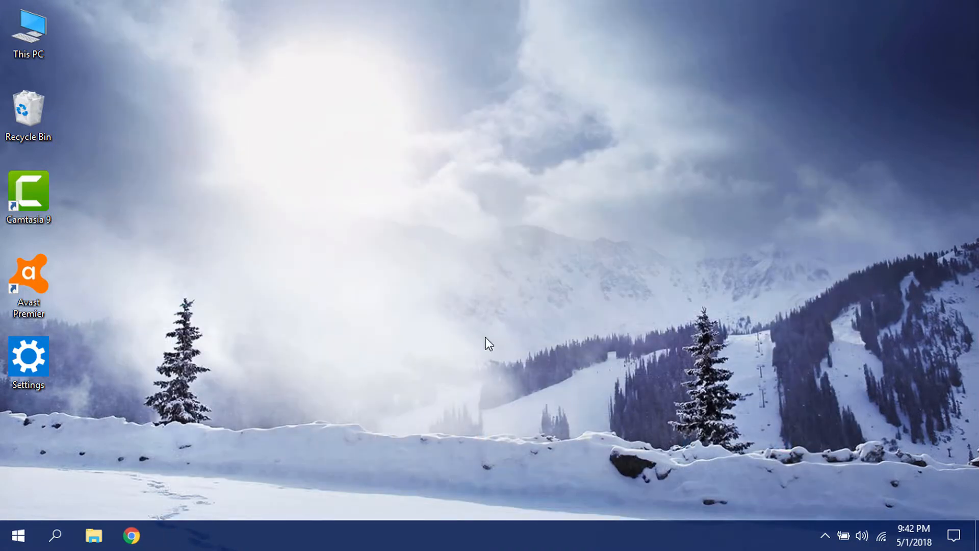